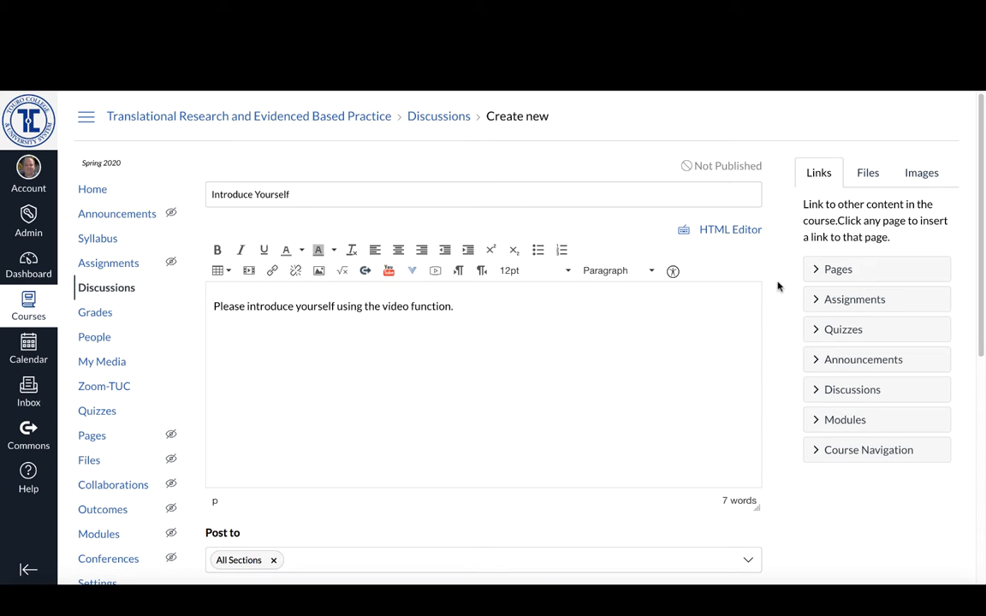
mouse_move(545, 369)
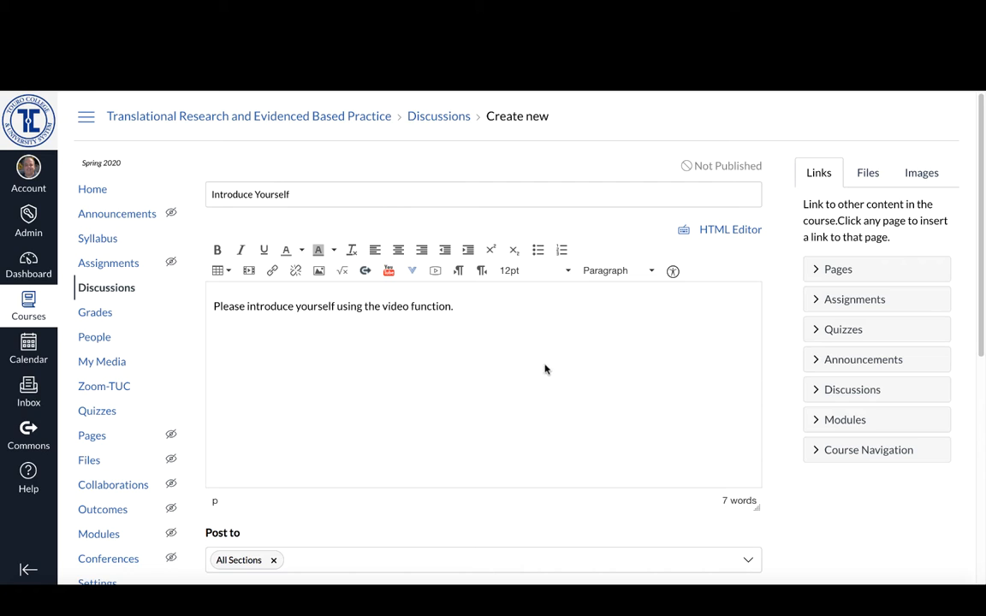
mouse_move(456, 311)
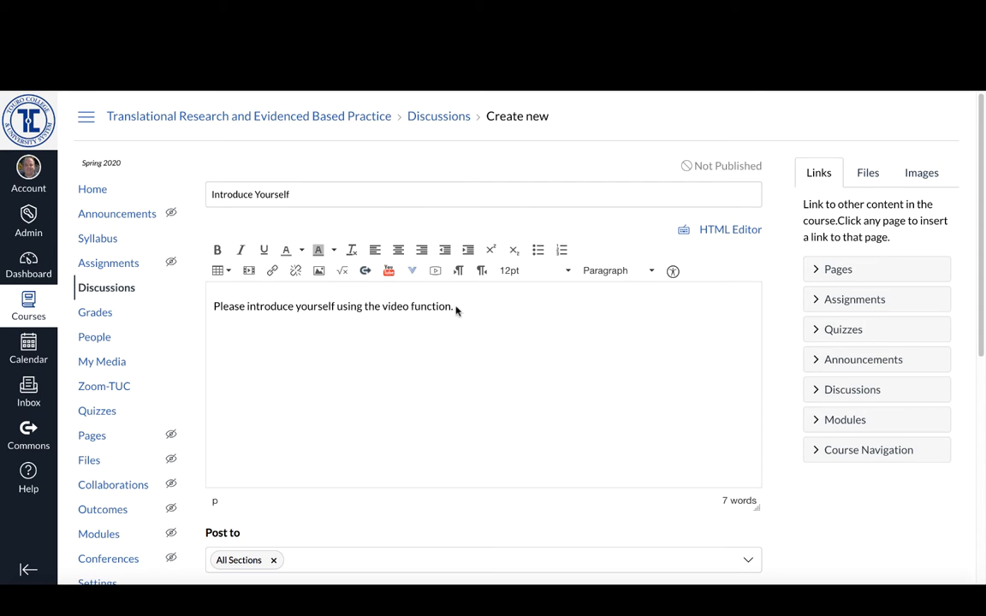
mouse_move(397, 339)
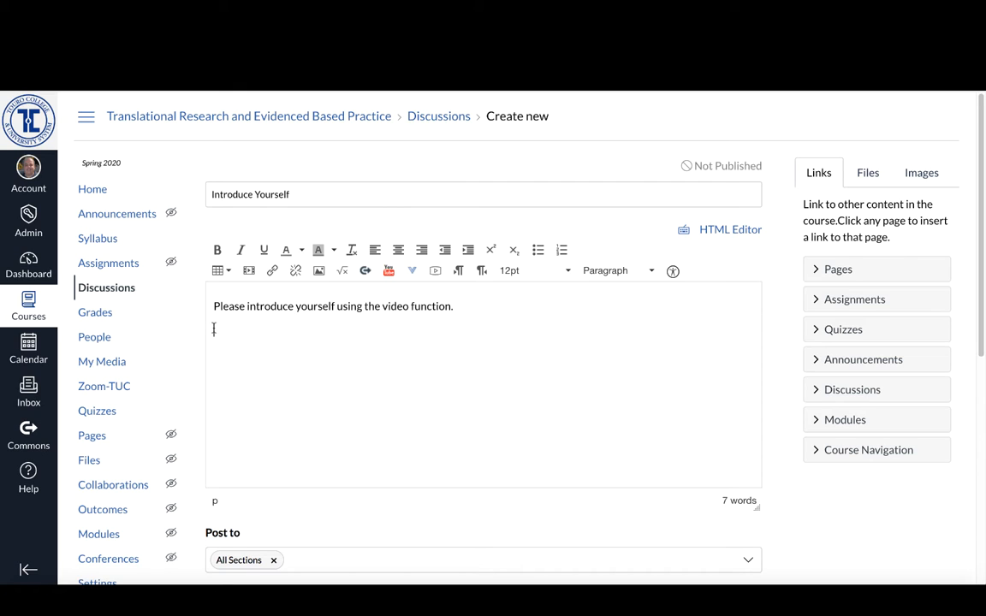
mouse_move(434, 271)
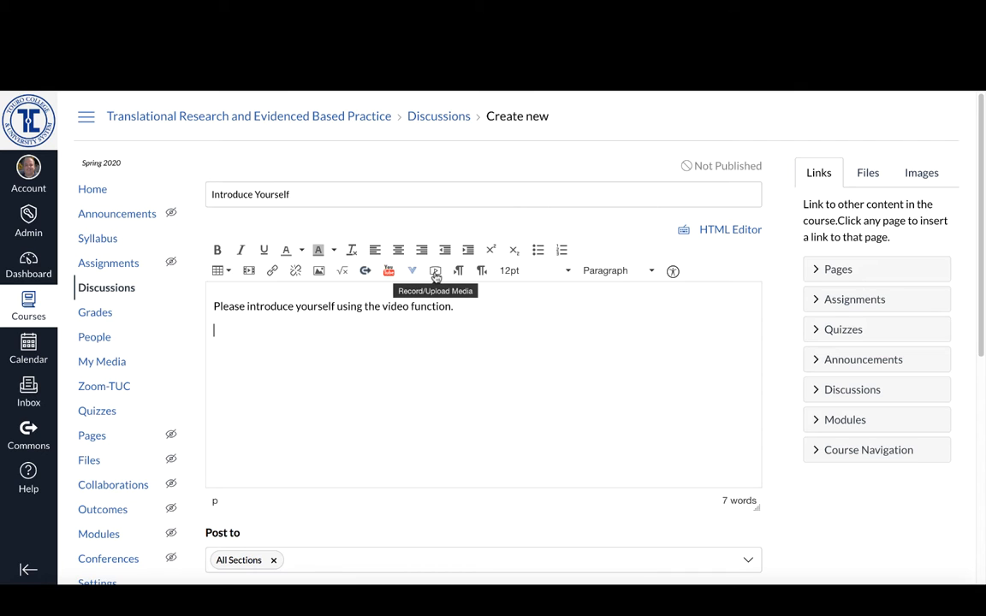
Step: Open the media recorder, allow camera and microphone access, and reposition the dialog
click(435, 271)
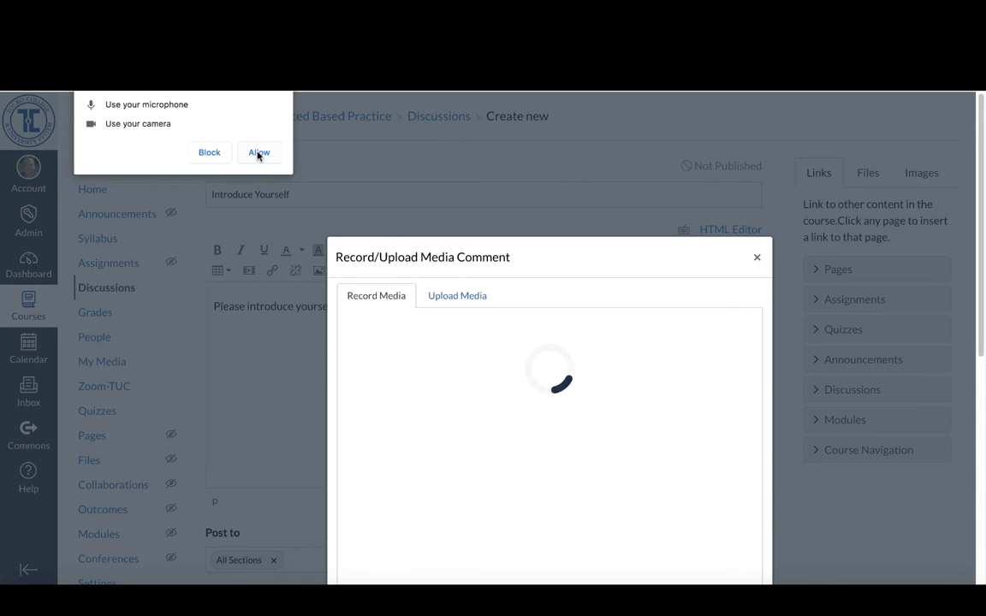
click(258, 152)
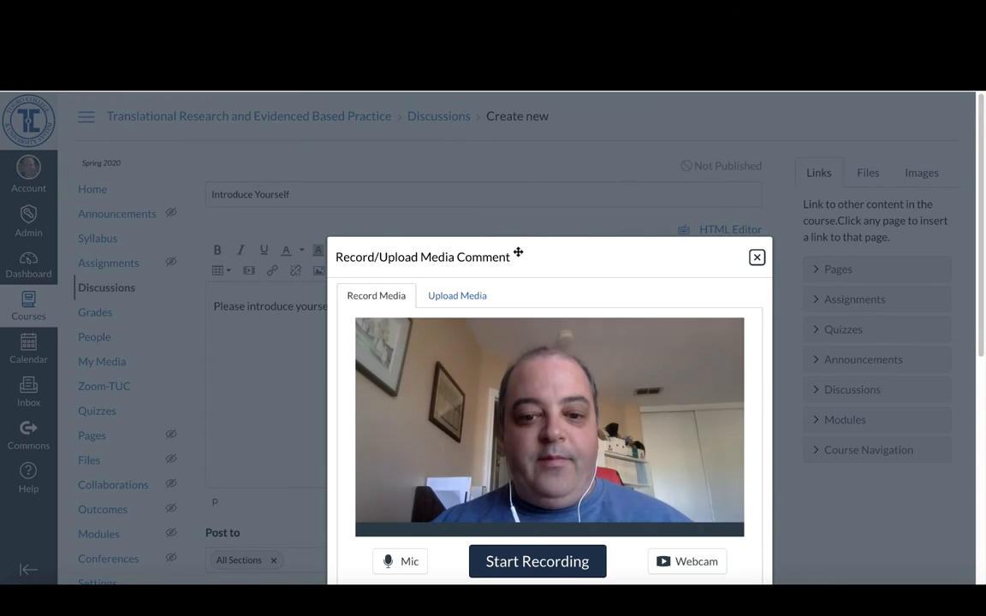
drag(517, 253, 509, 176)
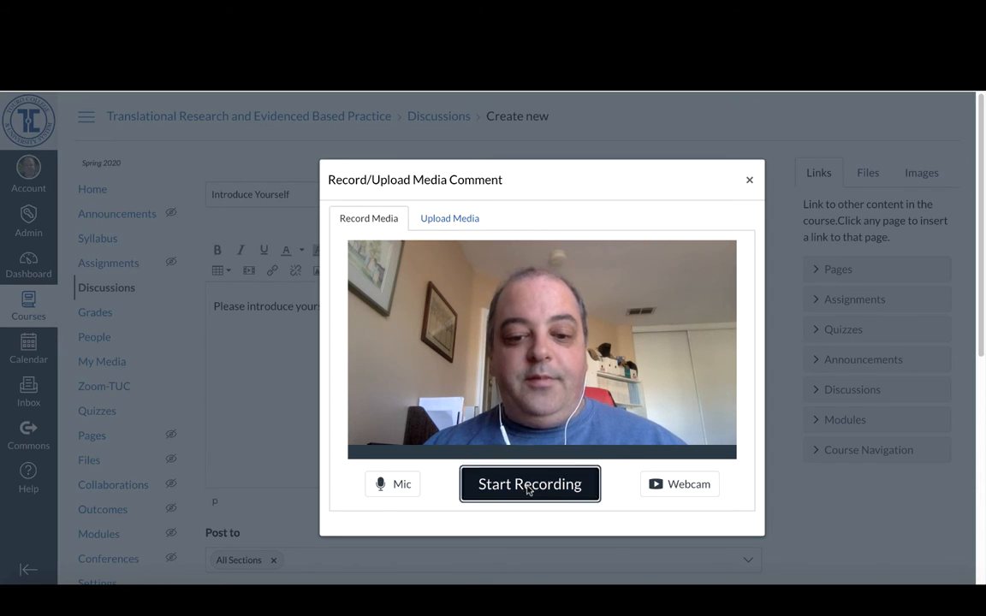
Step: Record an approximately five-second webcam clip, then finish recording
click(530, 484)
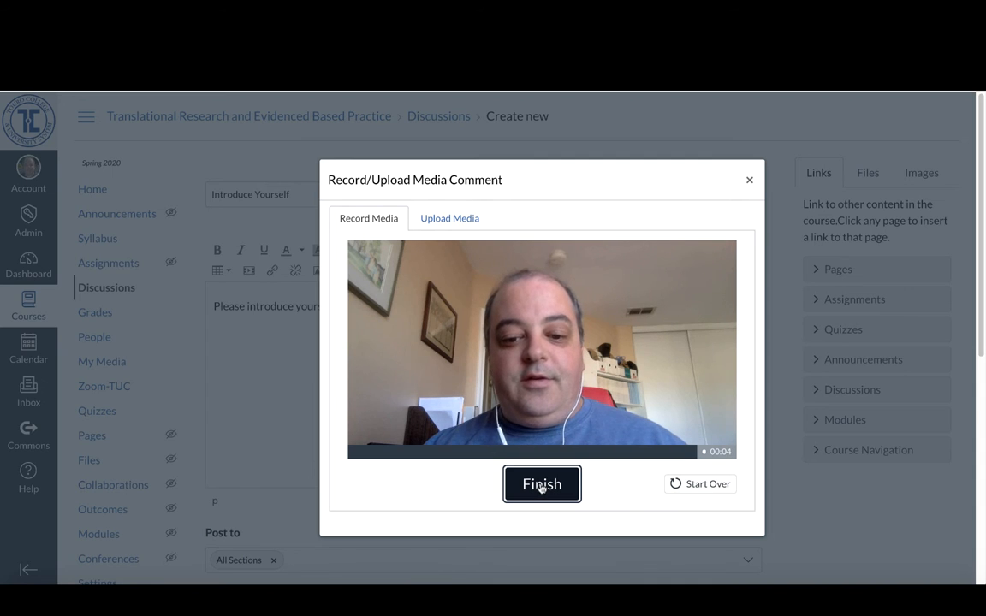
click(542, 483)
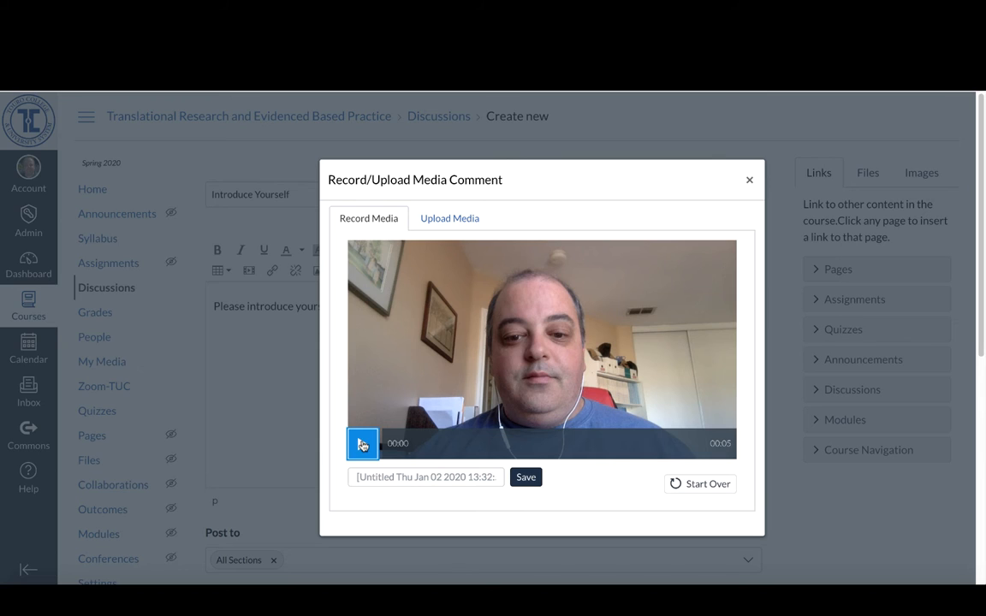
Step: Preview the recorded clip and save it as the discussion's media comment
click(362, 444)
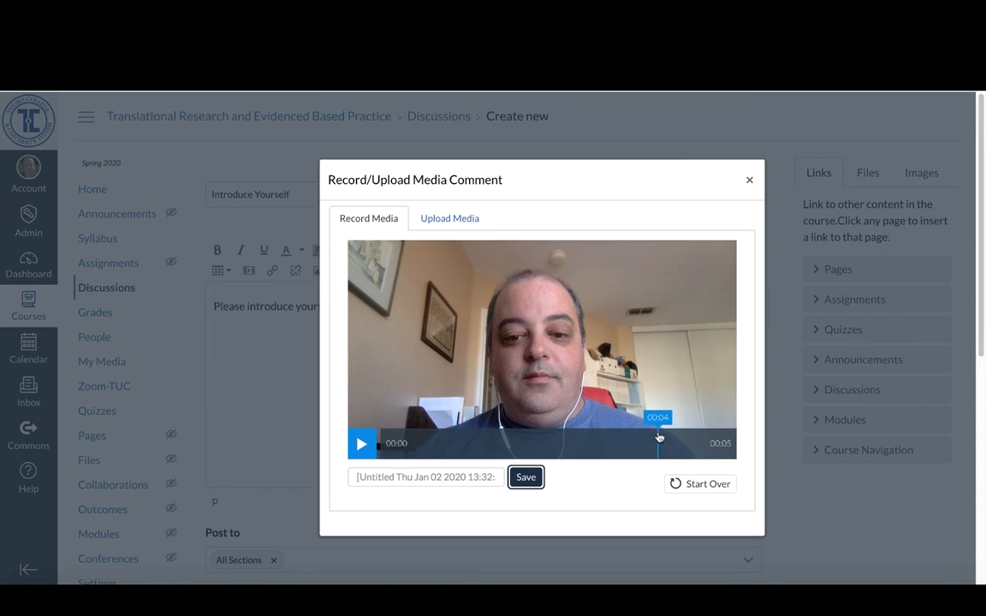
click(525, 477)
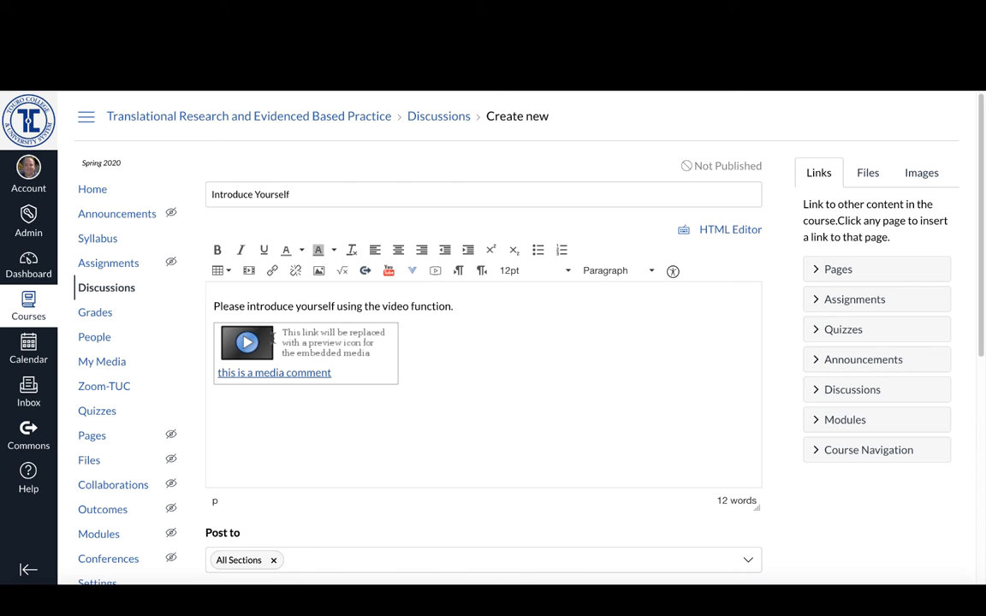
mouse_move(311, 344)
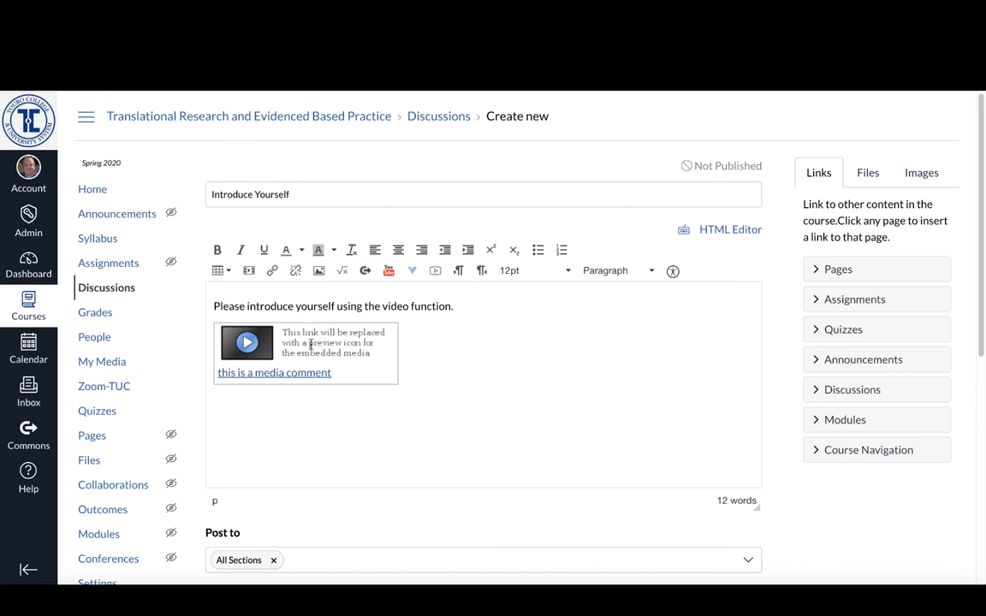
Step: Scroll down past the embedded video to the sections, attachment, options and availability settings
scroll(down, 3)
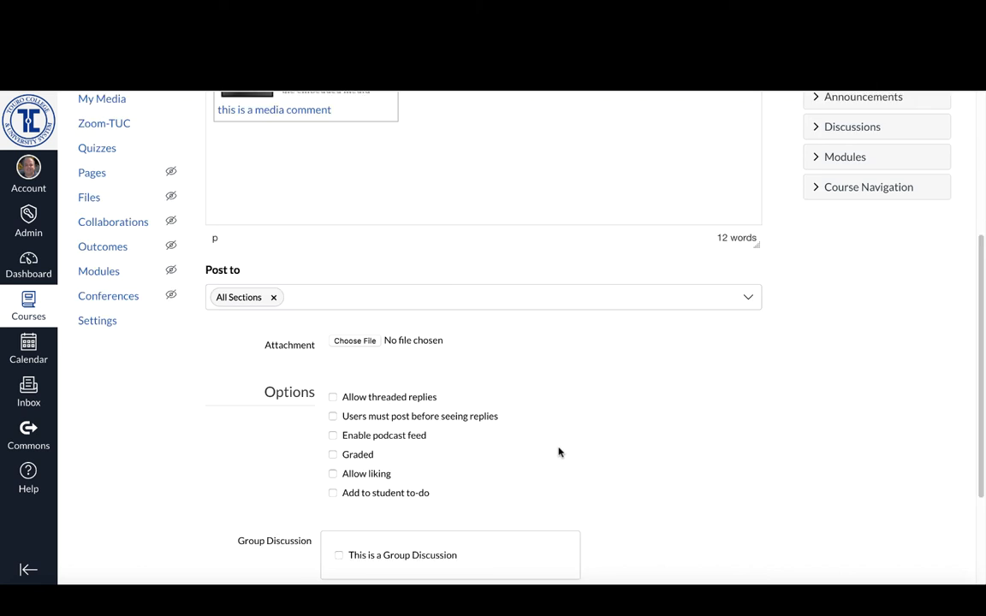
scroll(down, 3)
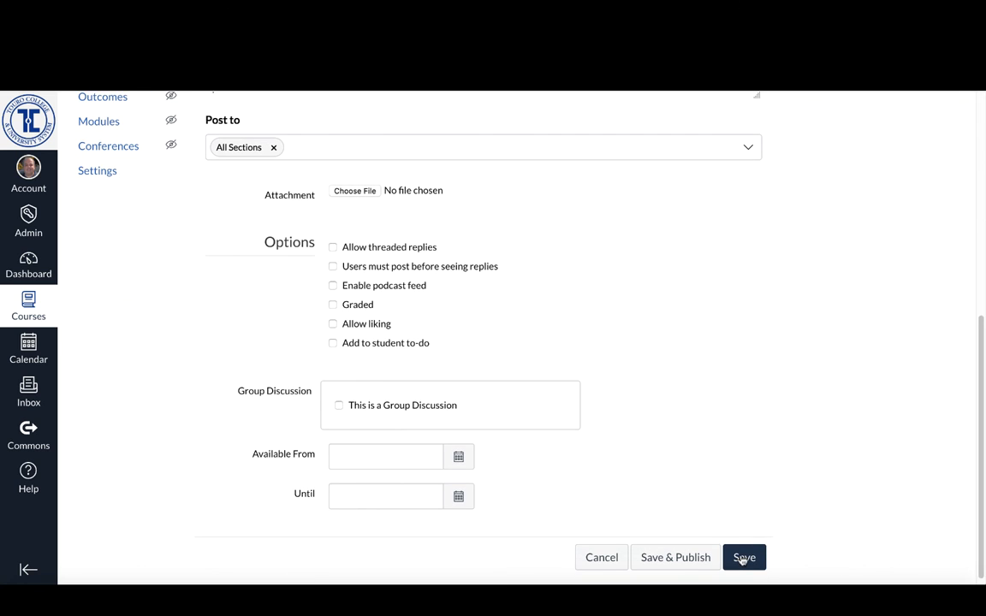